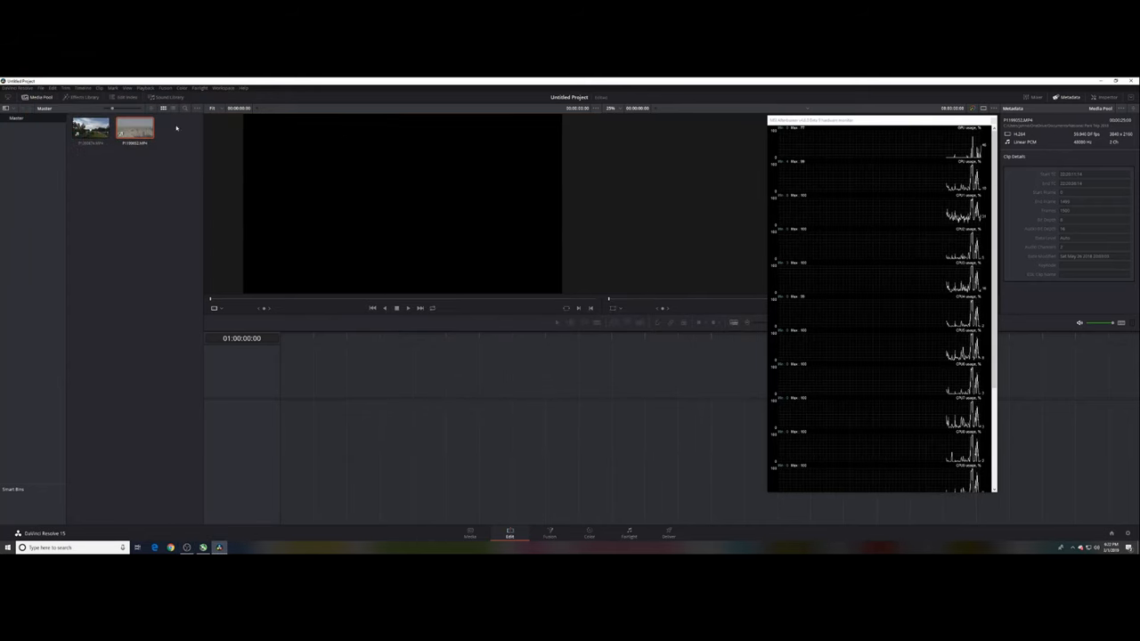
- Load the first forest-and-geyser 4K clip into the Source Viewer for playback
{"action": "left_click", "coordinate": [145, 88]}
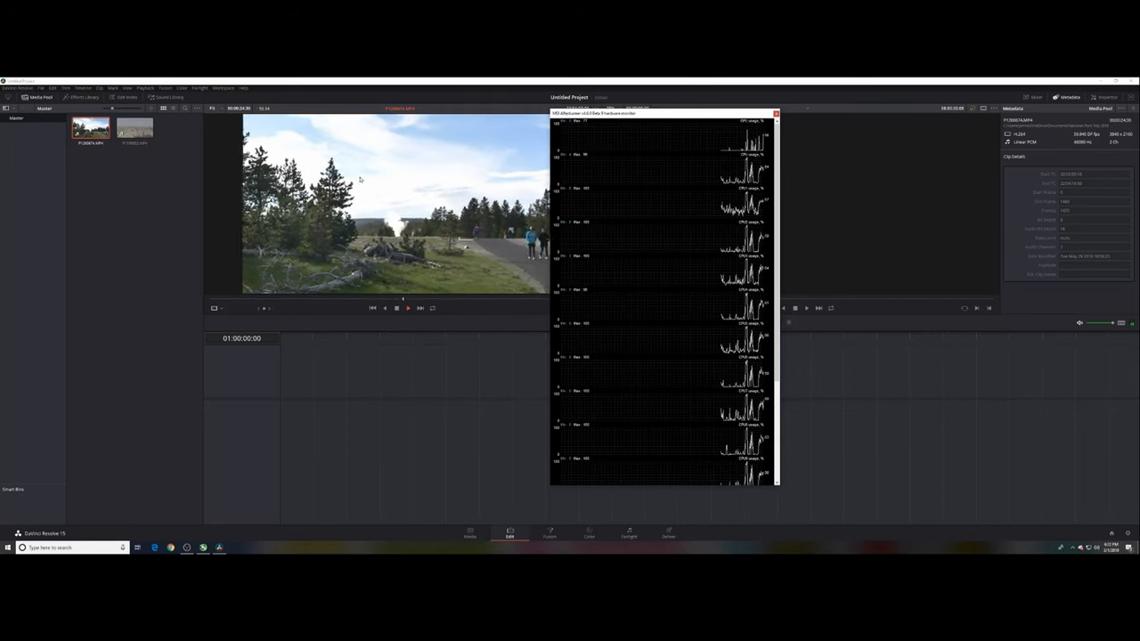
- Add both Media Pool clips in sequence to a new Timeline 1
{"action": "left_click", "coordinate": [395, 308]}
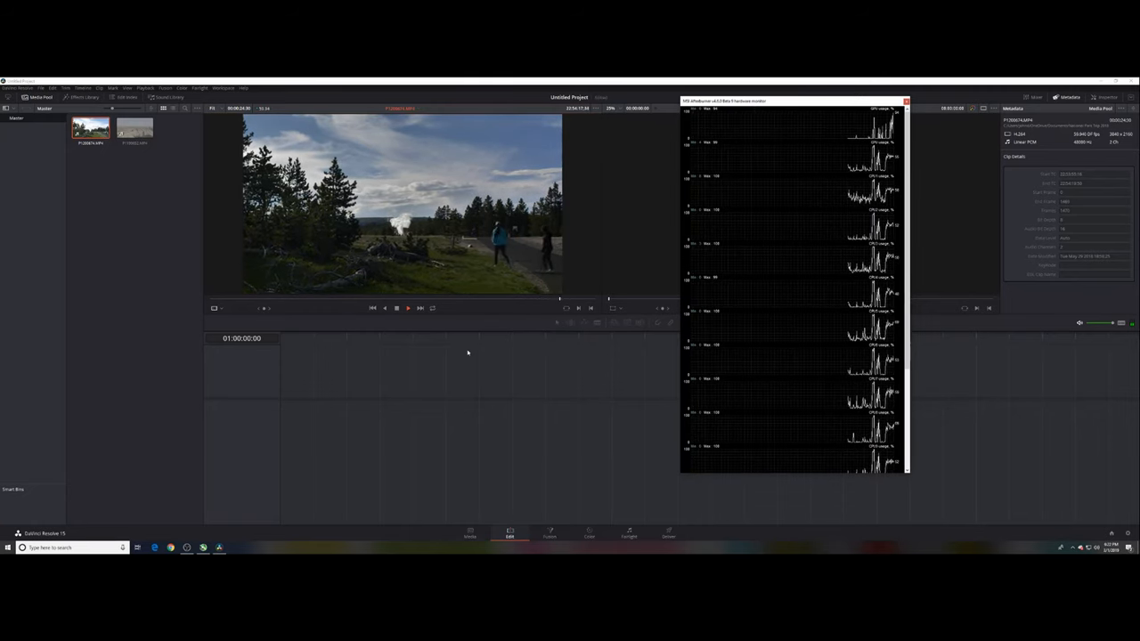
{"action": "left_click", "coordinate": [135, 128]}
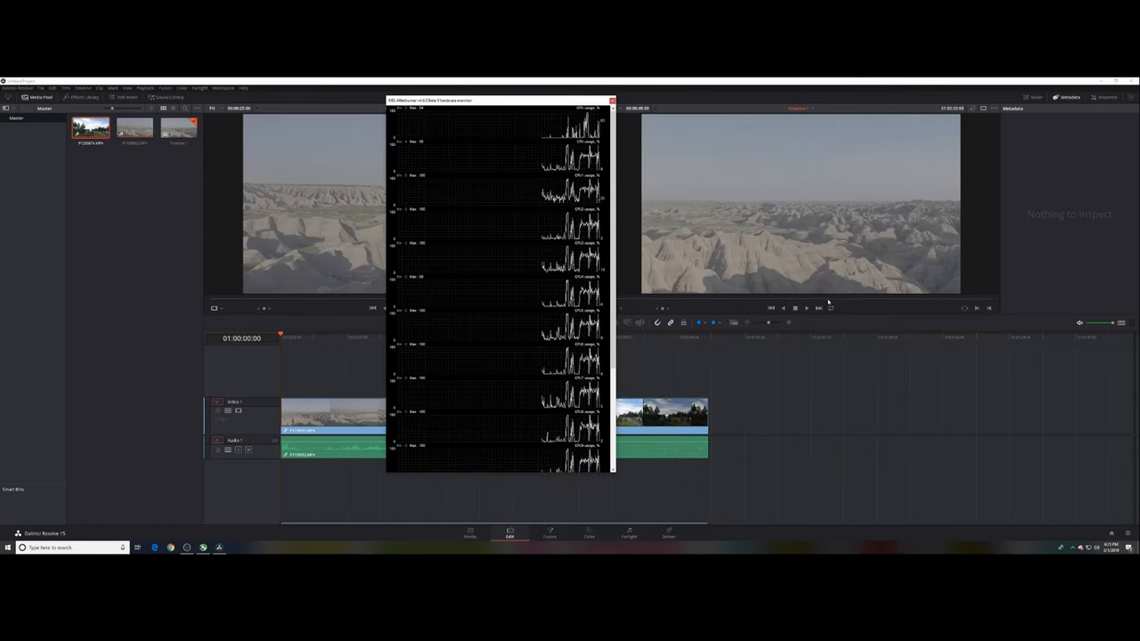
- Start and stop playback of the two-clip Timeline 1 in the Timeline Viewer
{"action": "left_click", "coordinate": [806, 308]}
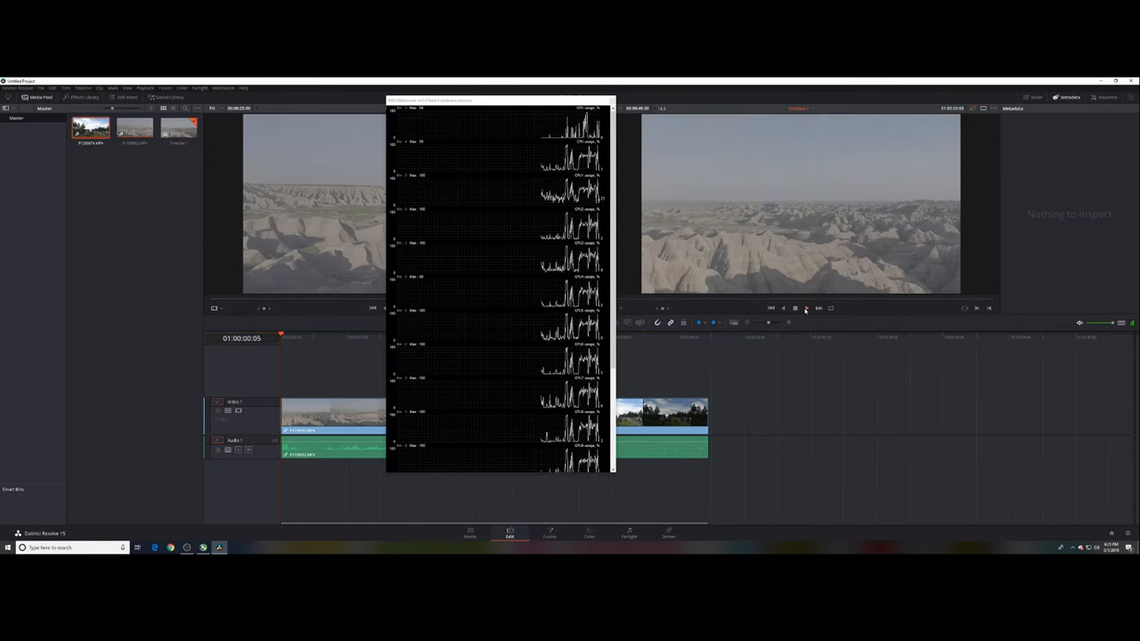
{"action": "left_click", "coordinate": [805, 308]}
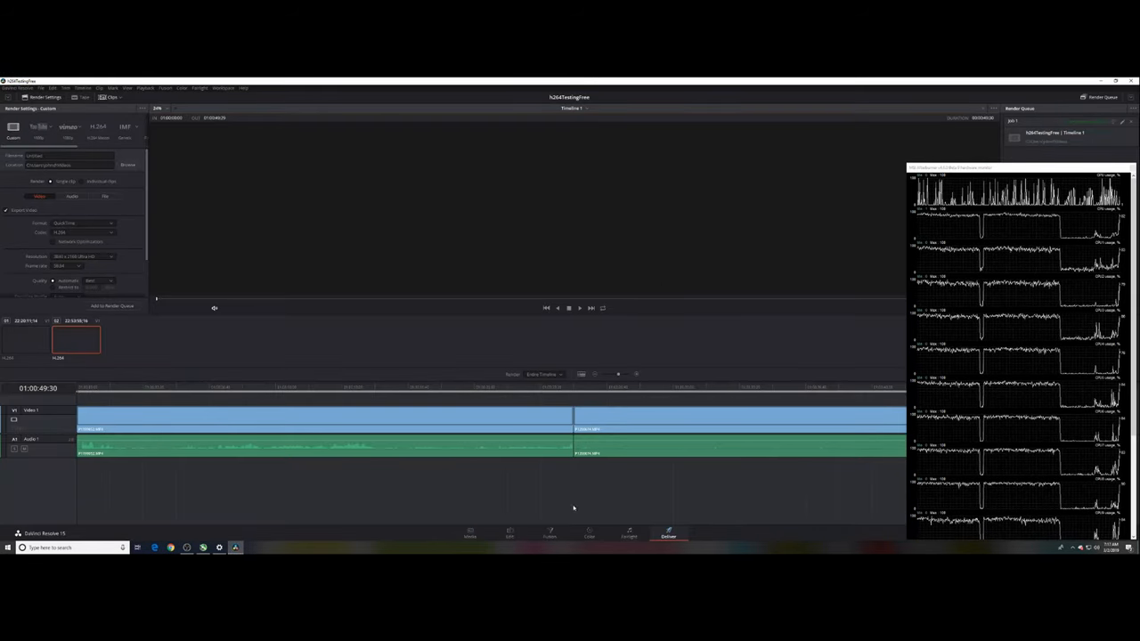
- Return to the Edit page, select the forest clip, and open the Playback menu
{"action": "left_click", "coordinate": [509, 533]}
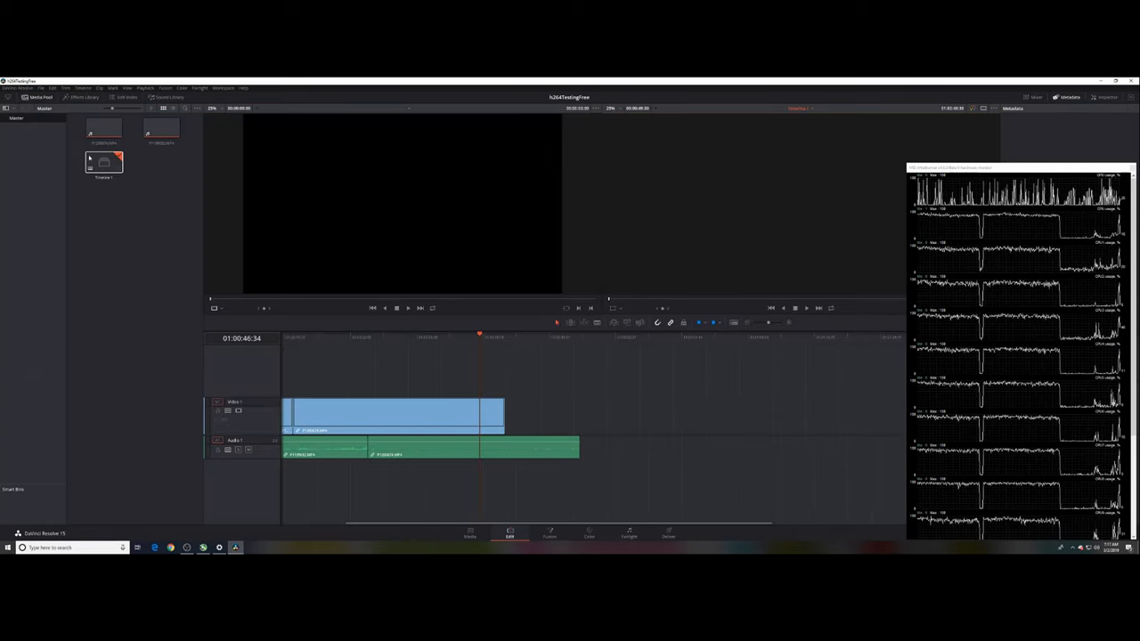
{"action": "left_click", "coordinate": [100, 87]}
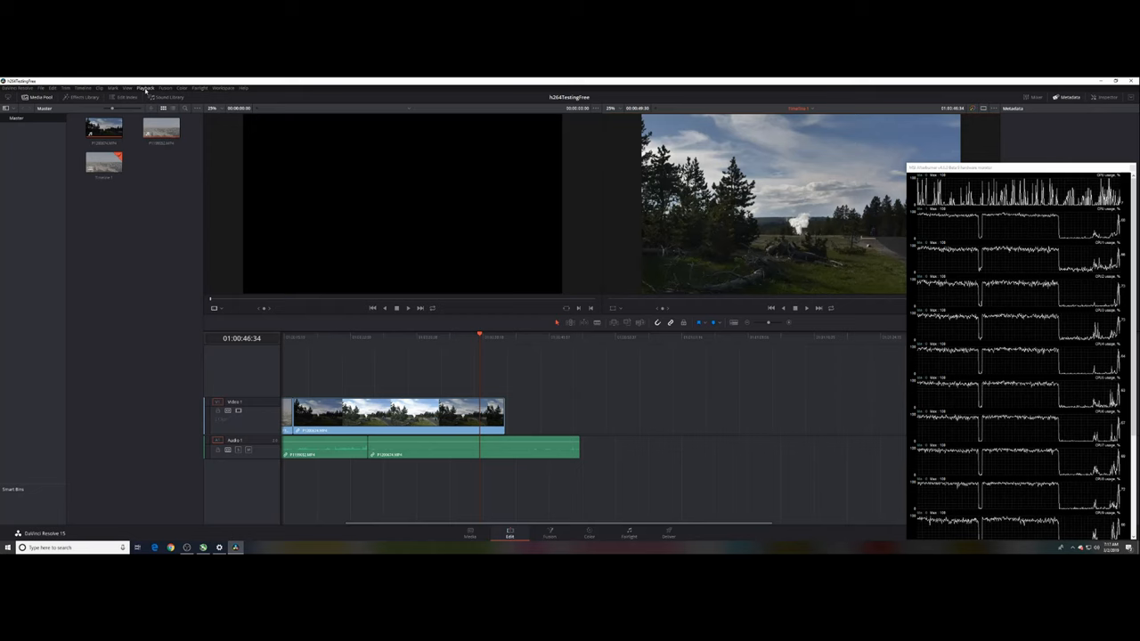
{"action": "left_click", "coordinate": [144, 87]}
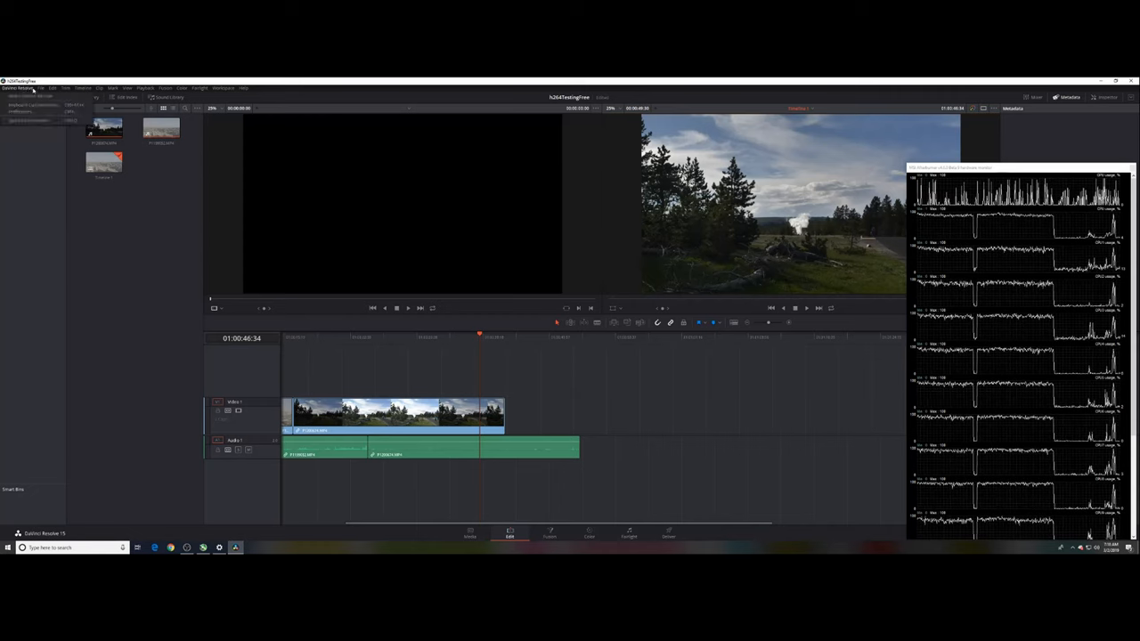
{"action": "left_click", "coordinate": [31, 96]}
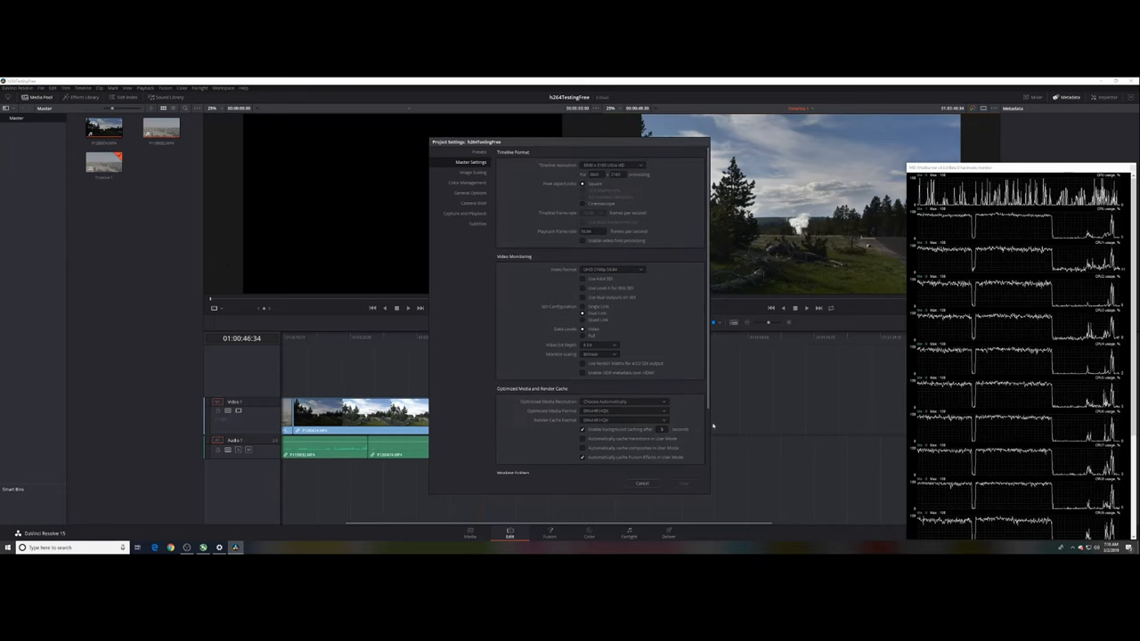
{"action": "left_click", "coordinate": [642, 483]}
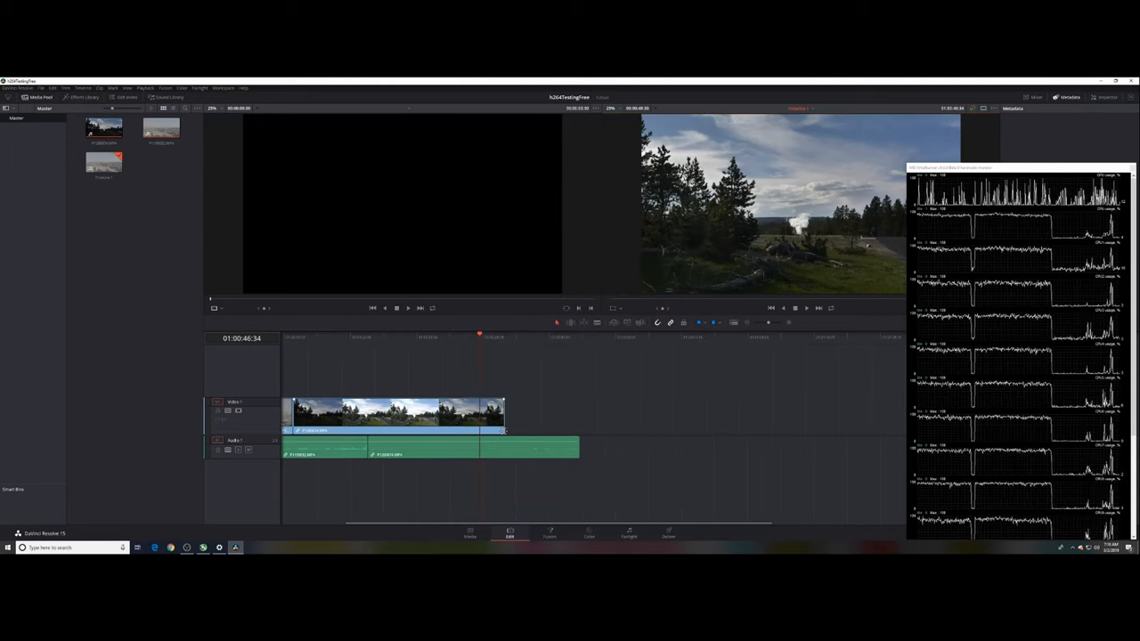